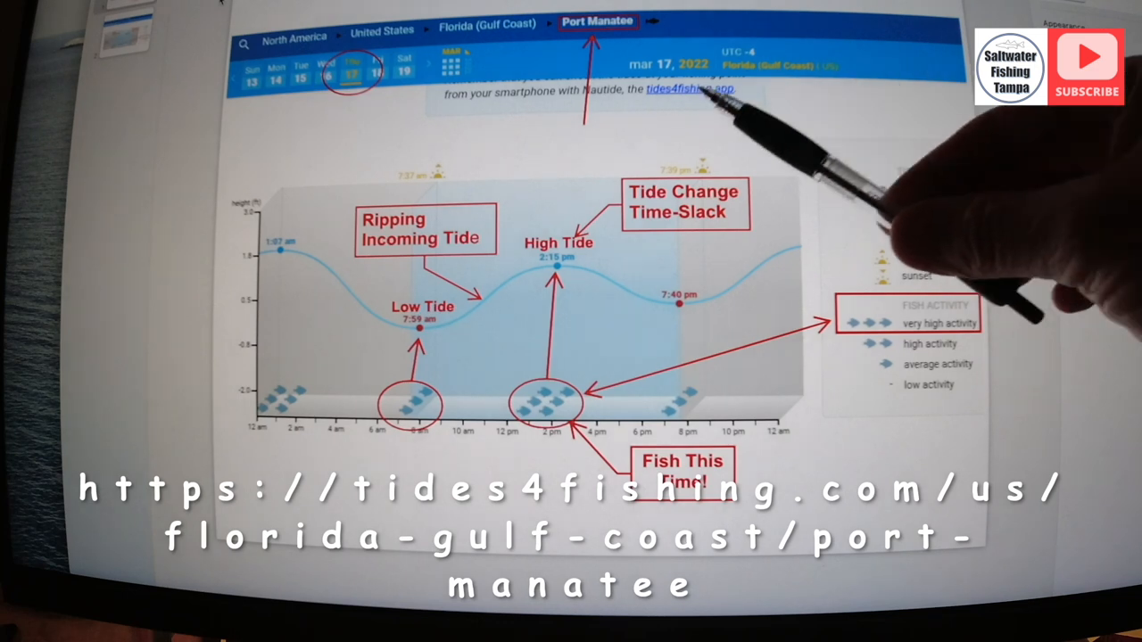
mouse_move(847, 267)
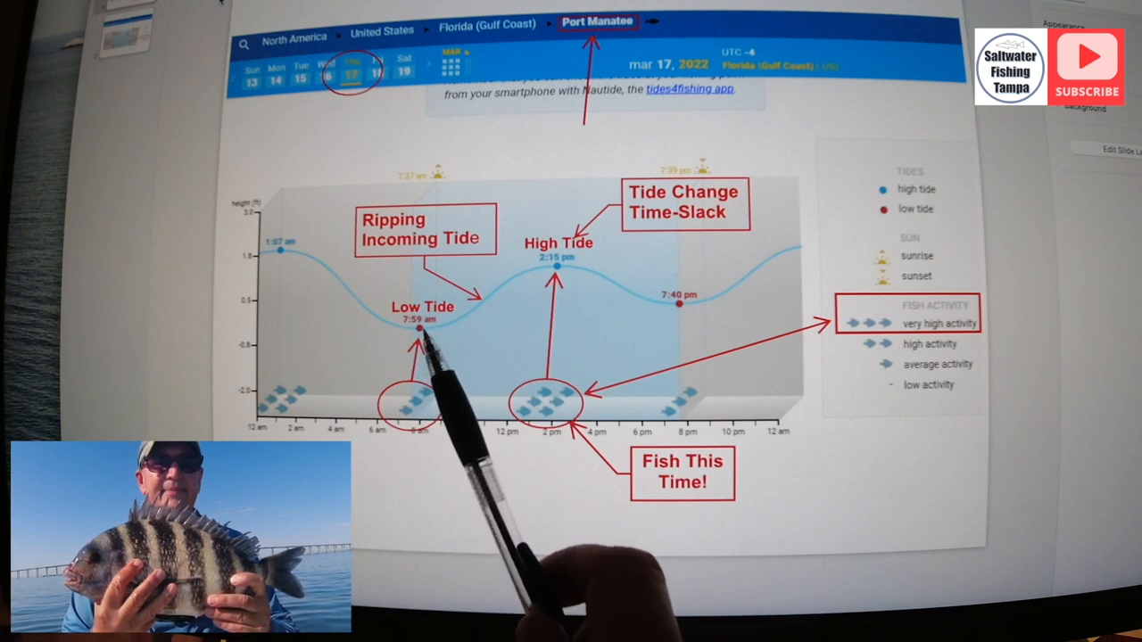
mouse_move(486, 321)
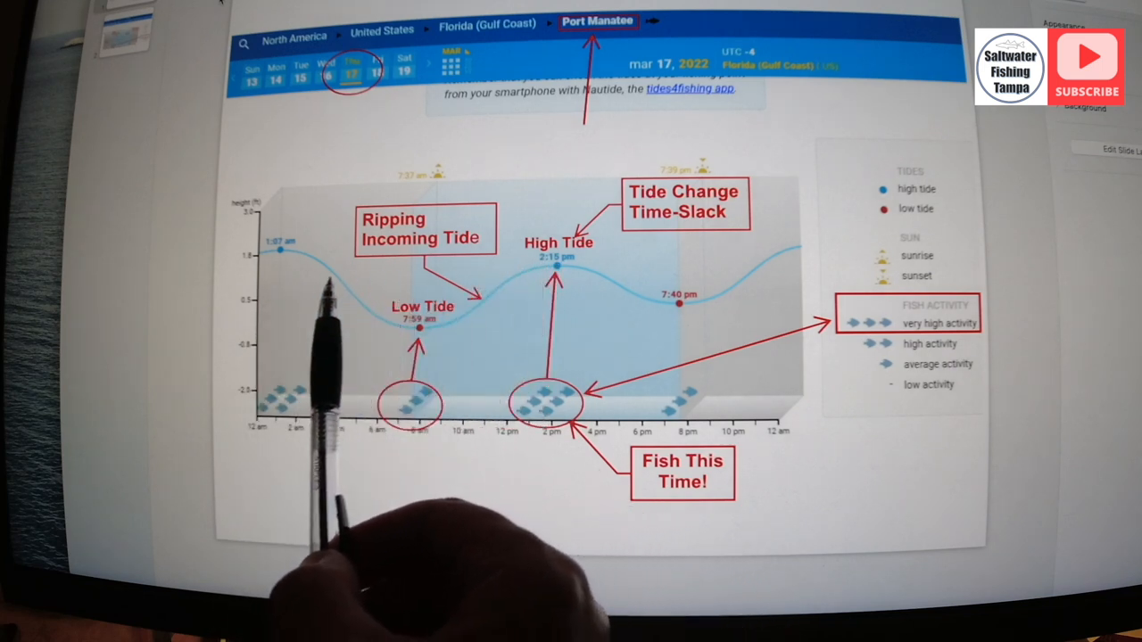
mouse_move(402, 401)
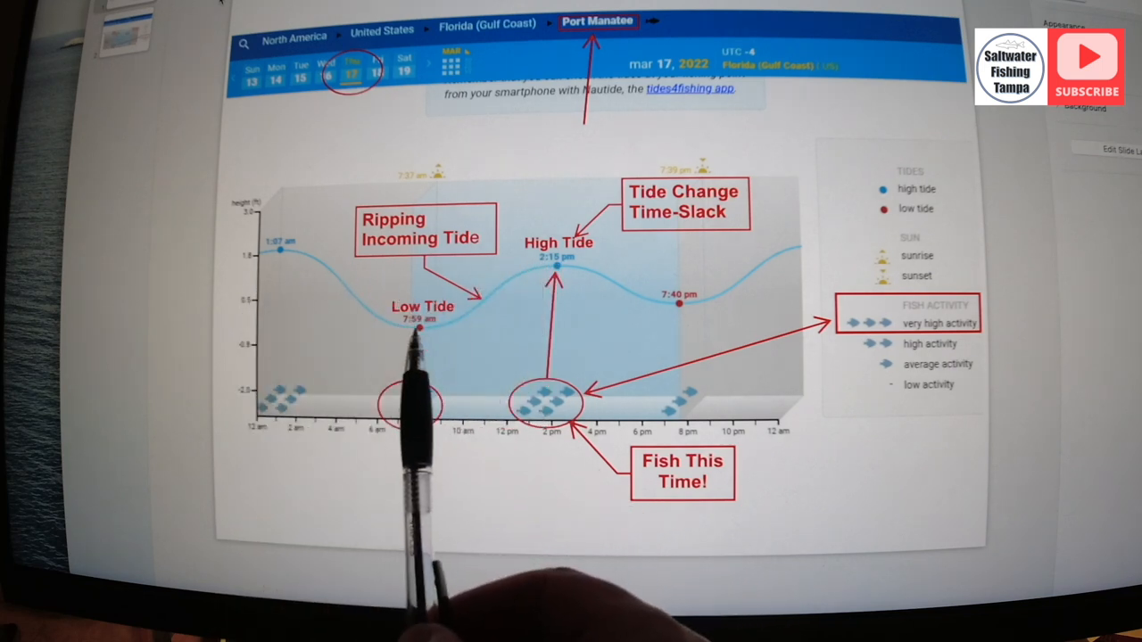
mouse_move(428, 402)
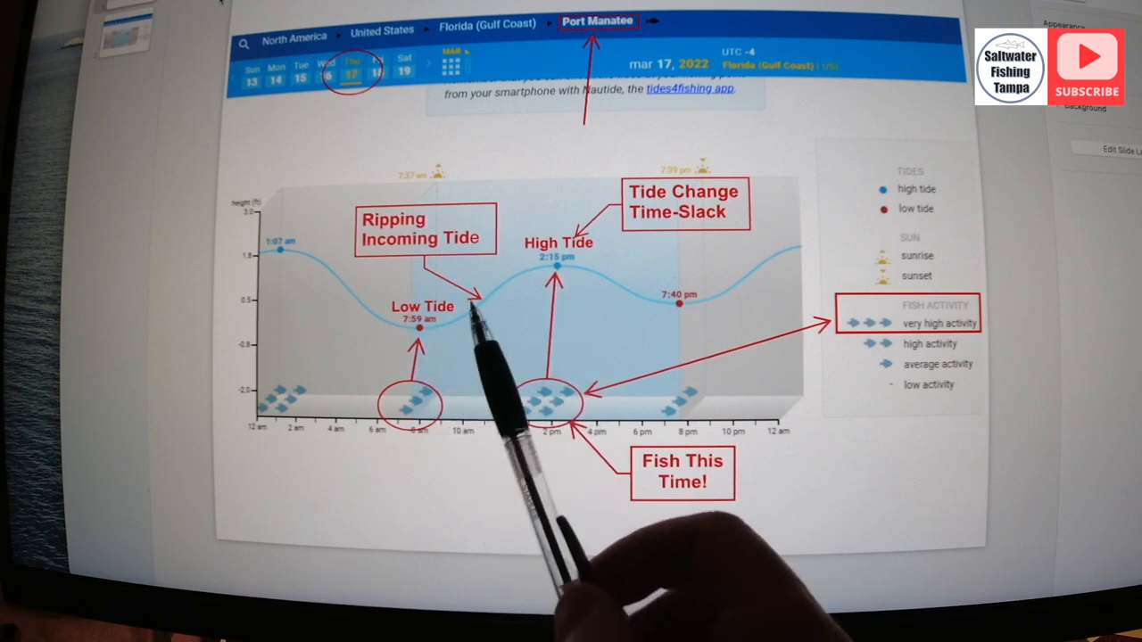
mouse_move(553, 304)
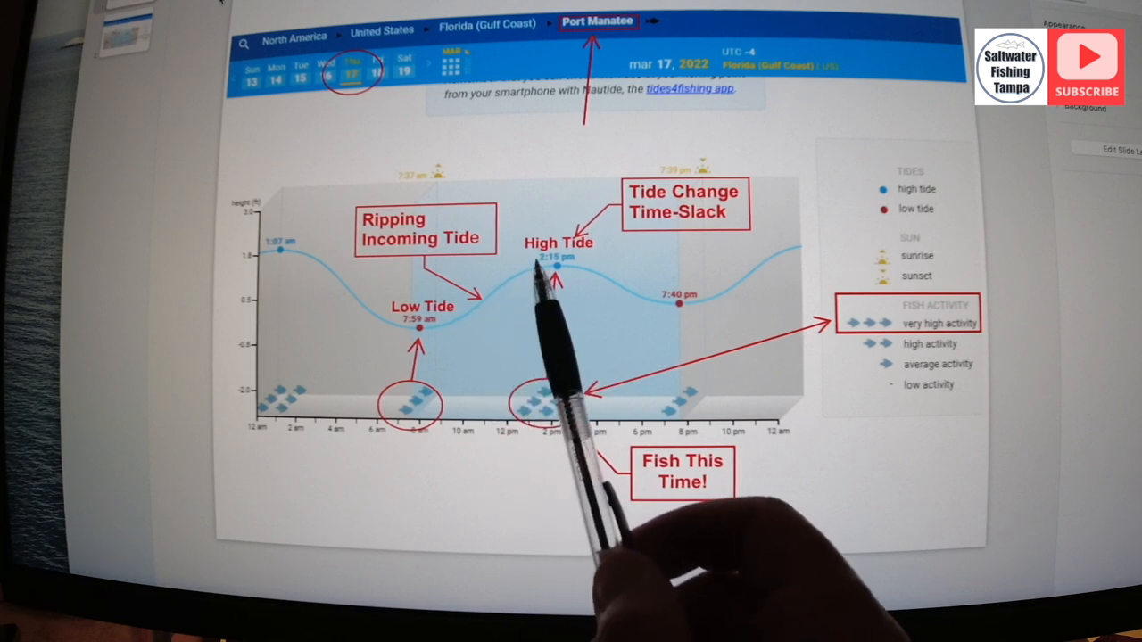
mouse_move(428, 339)
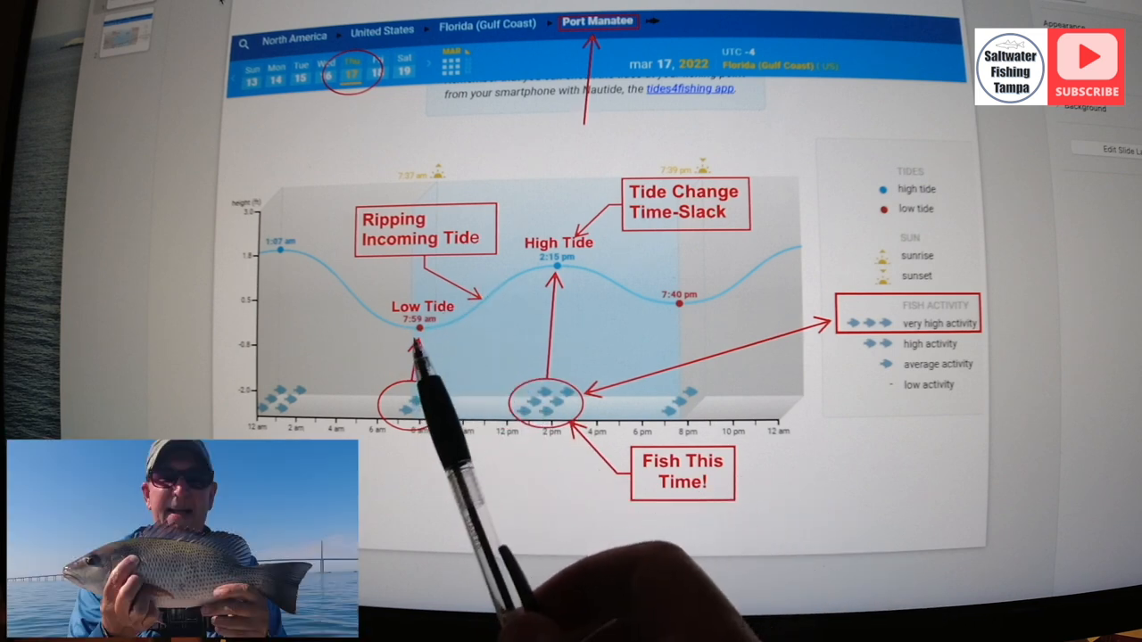
mouse_move(446, 401)
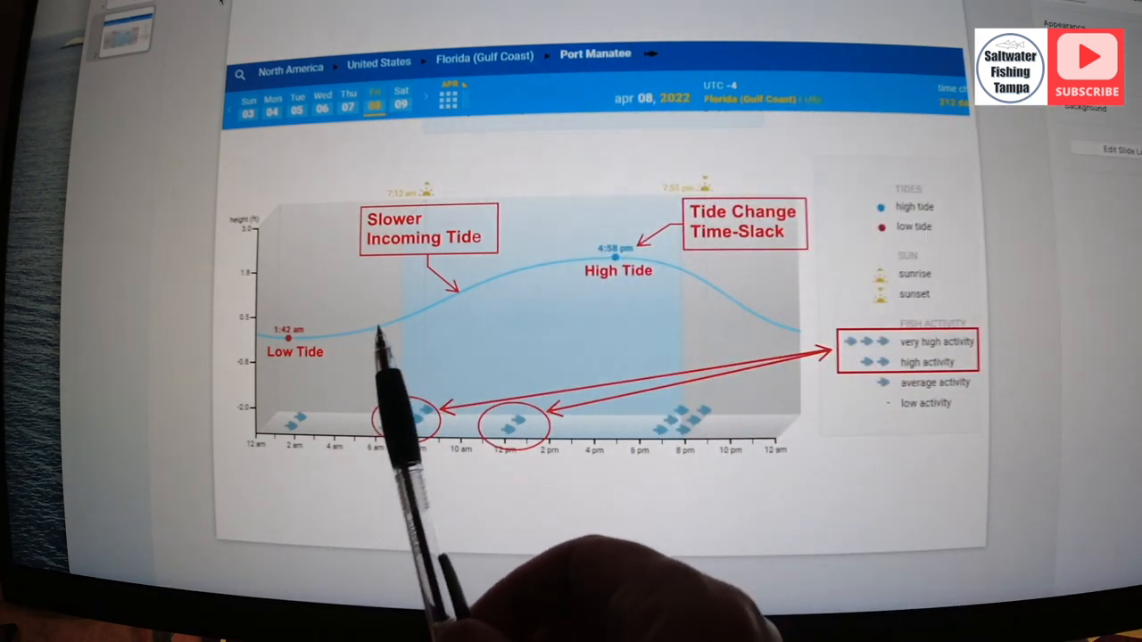
mouse_move(411, 428)
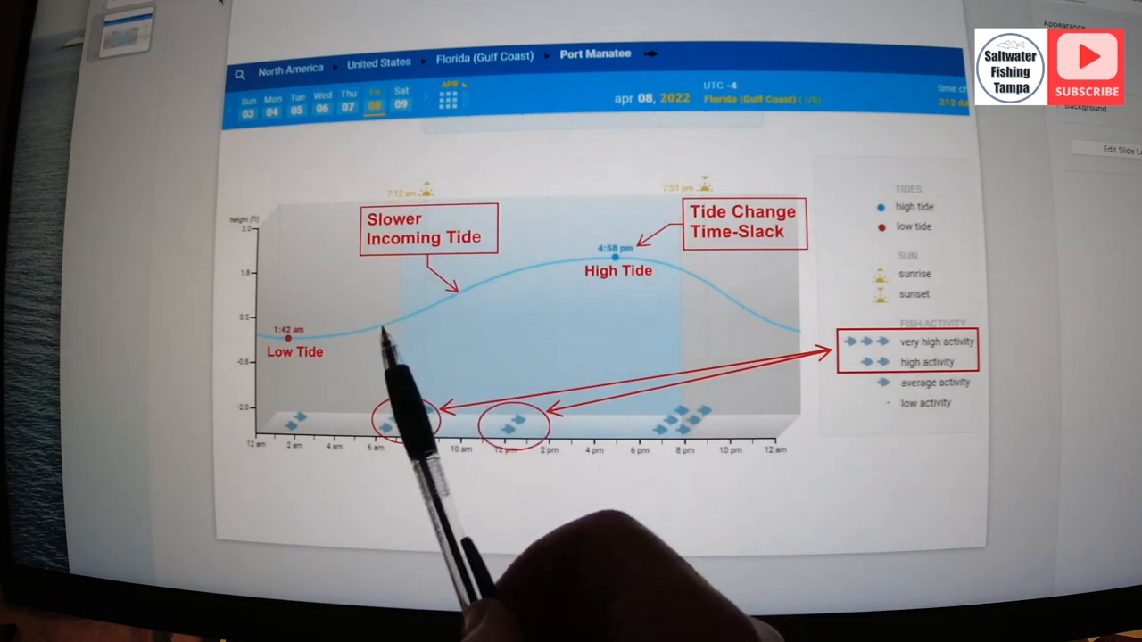
mouse_move(423, 339)
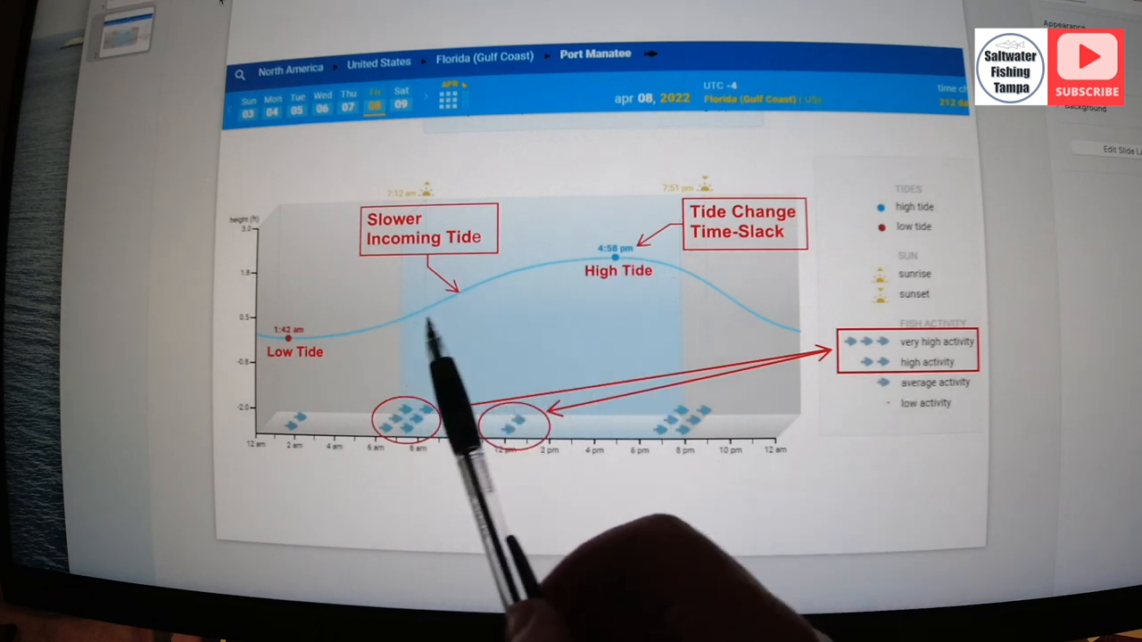
mouse_move(294, 375)
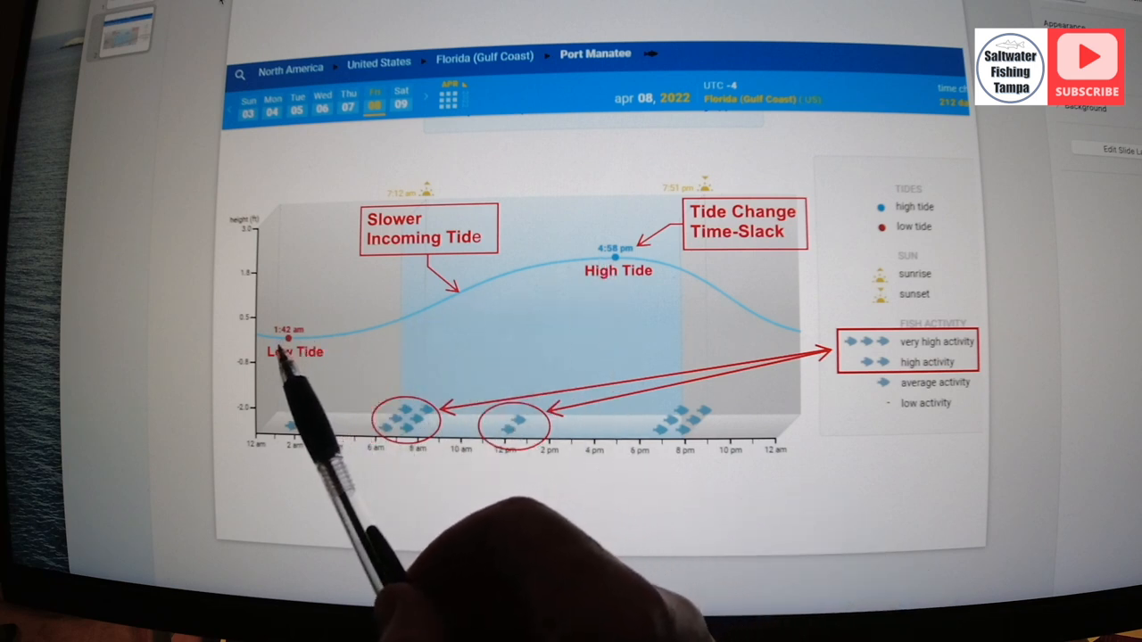
mouse_move(402, 375)
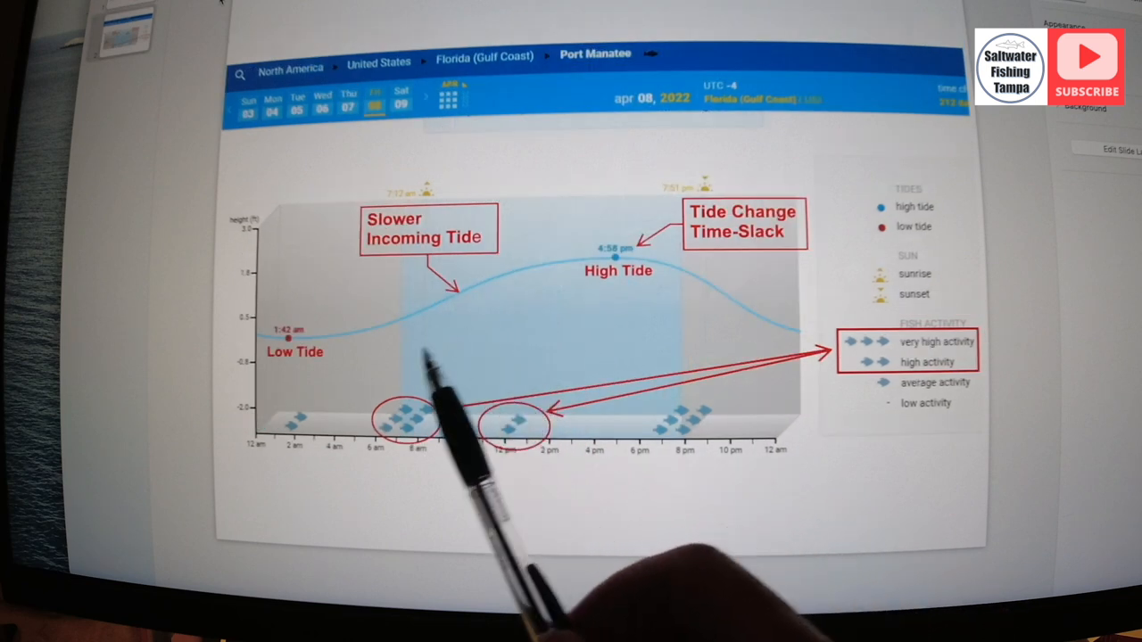
mouse_move(615, 286)
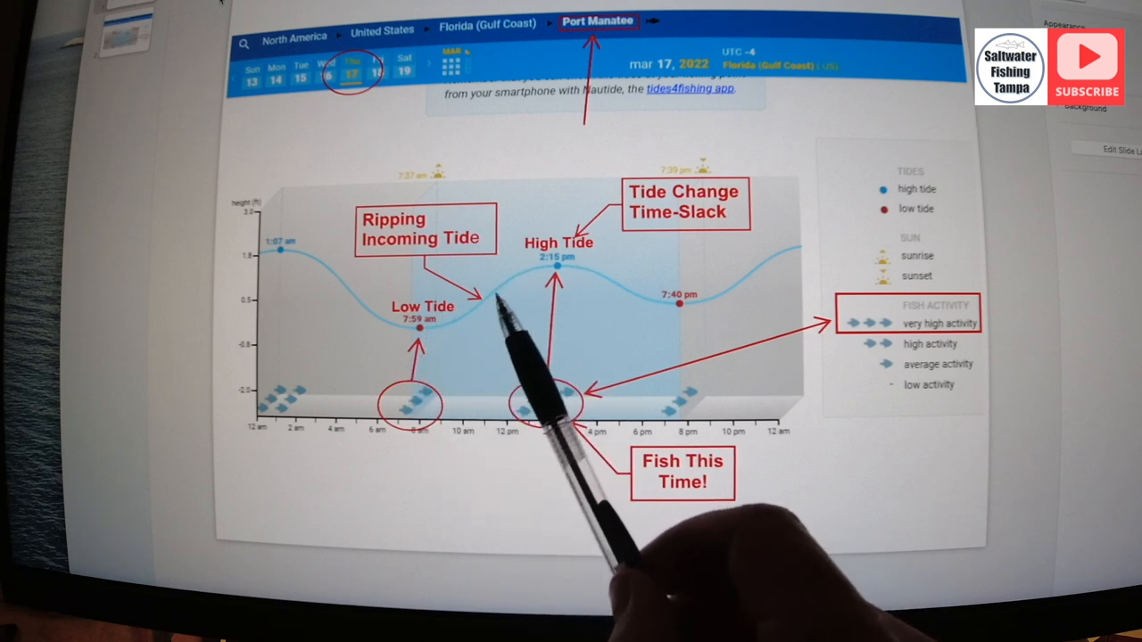
mouse_move(545, 294)
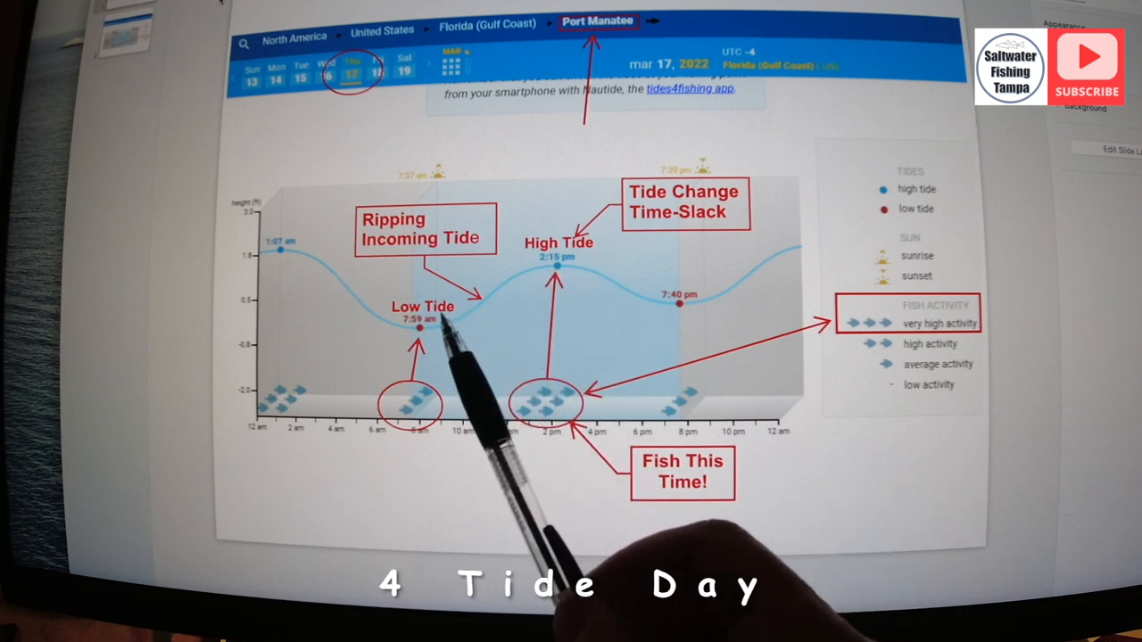
mouse_move(536, 295)
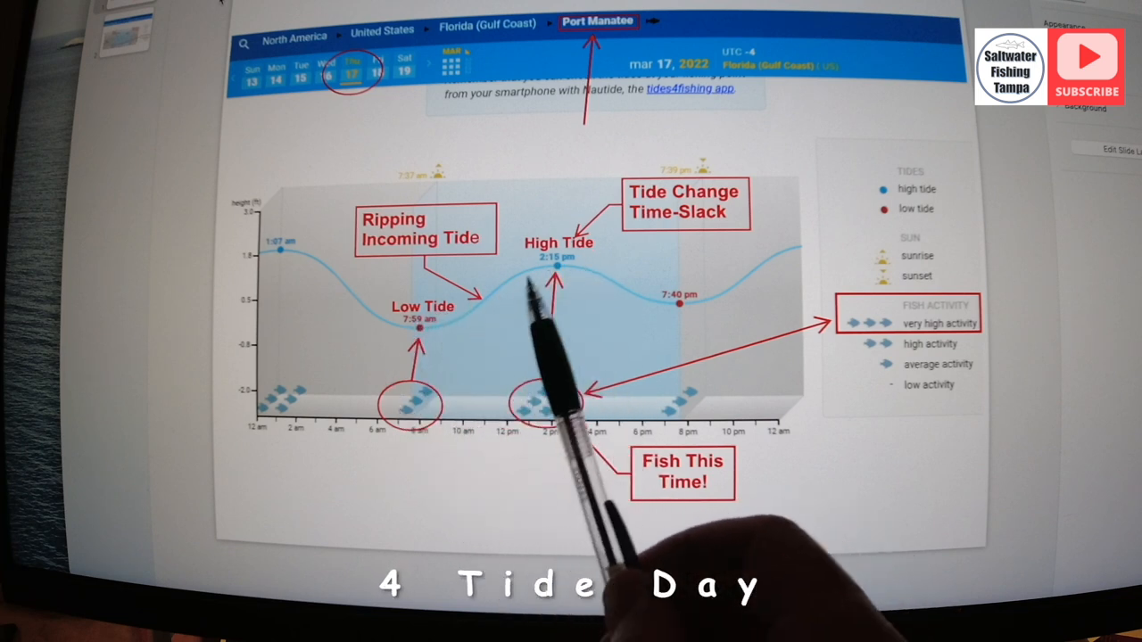
mouse_move(481, 307)
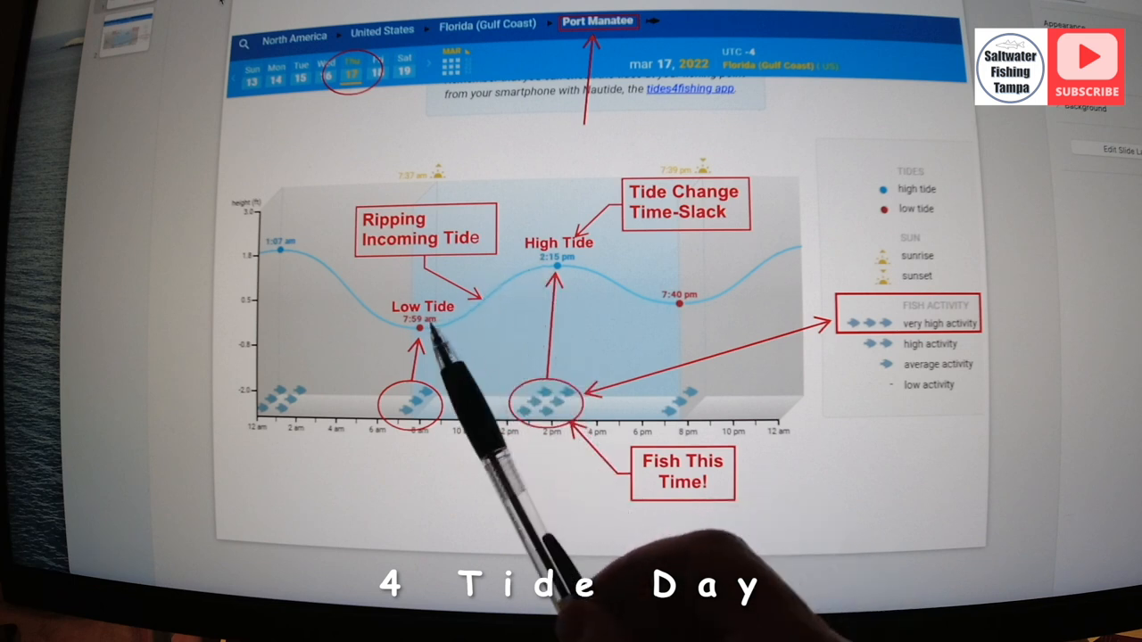
mouse_move(481, 357)
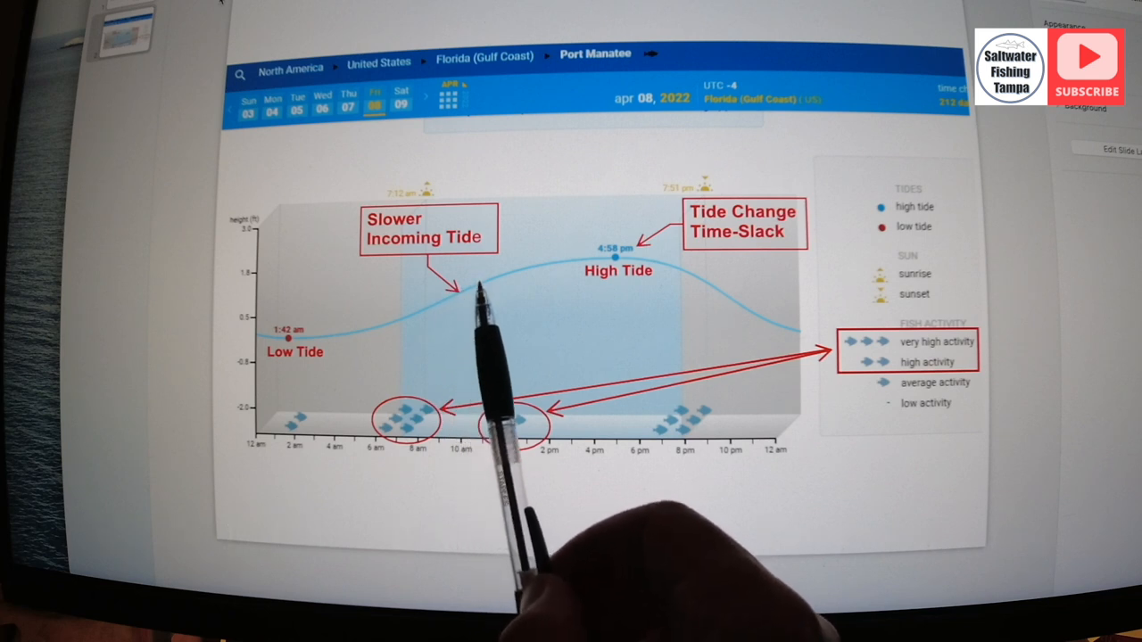
mouse_move(464, 357)
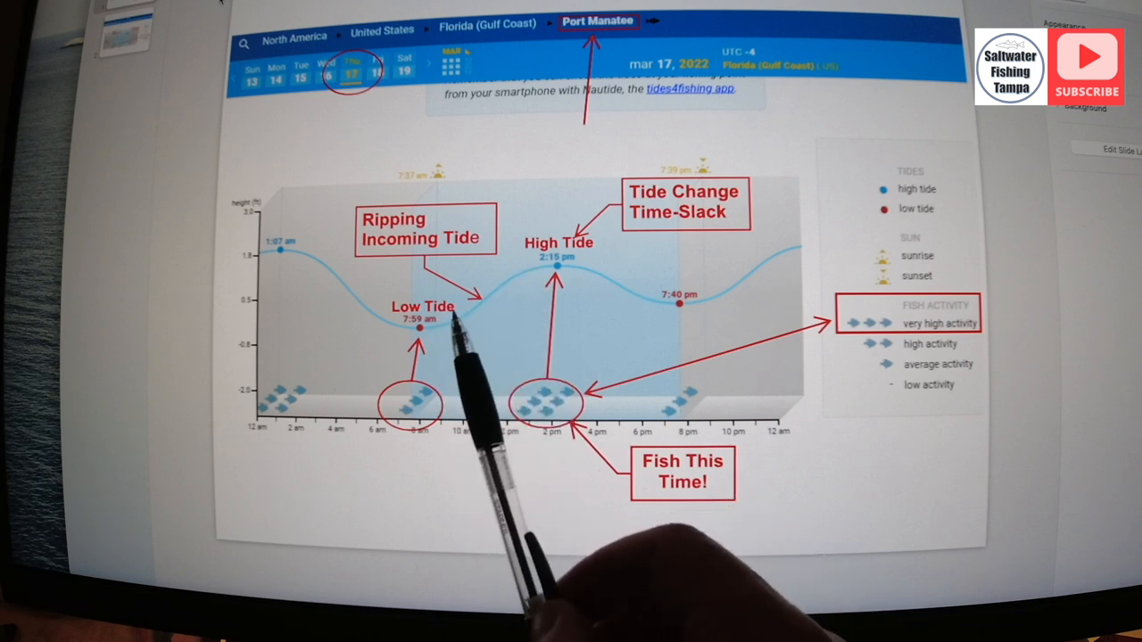
mouse_move(464, 356)
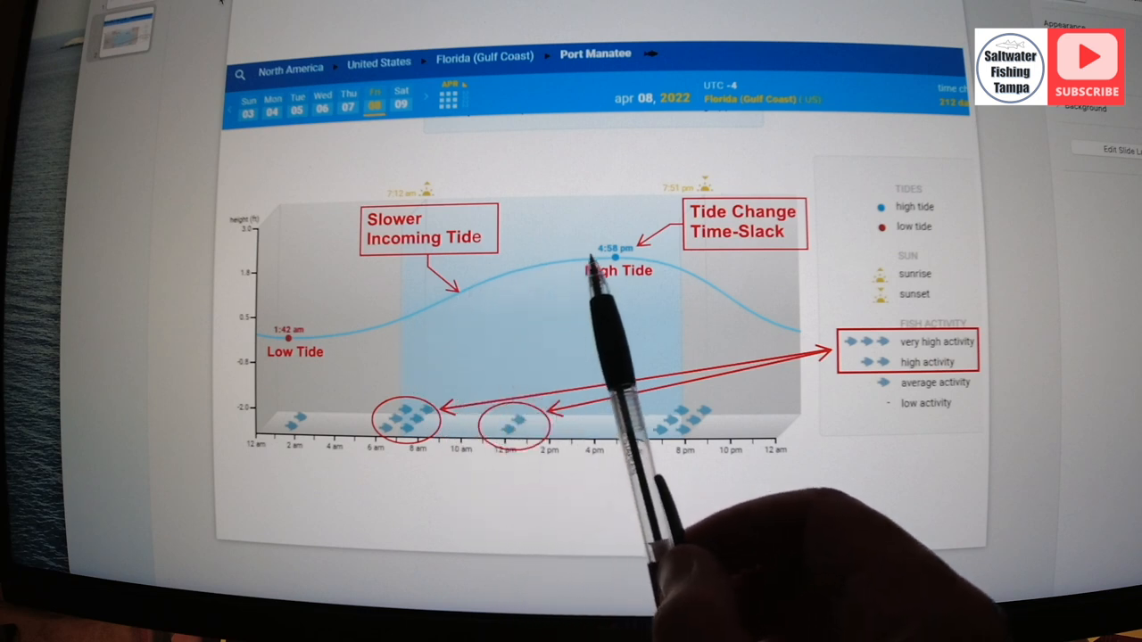
mouse_move(482, 295)
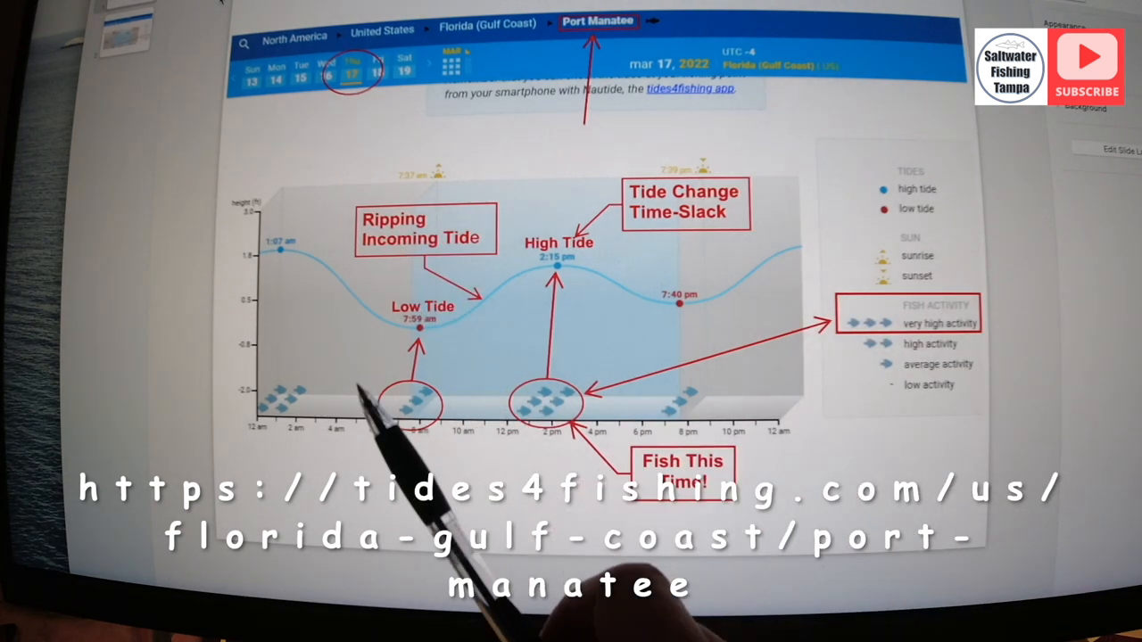
mouse_move(544, 339)
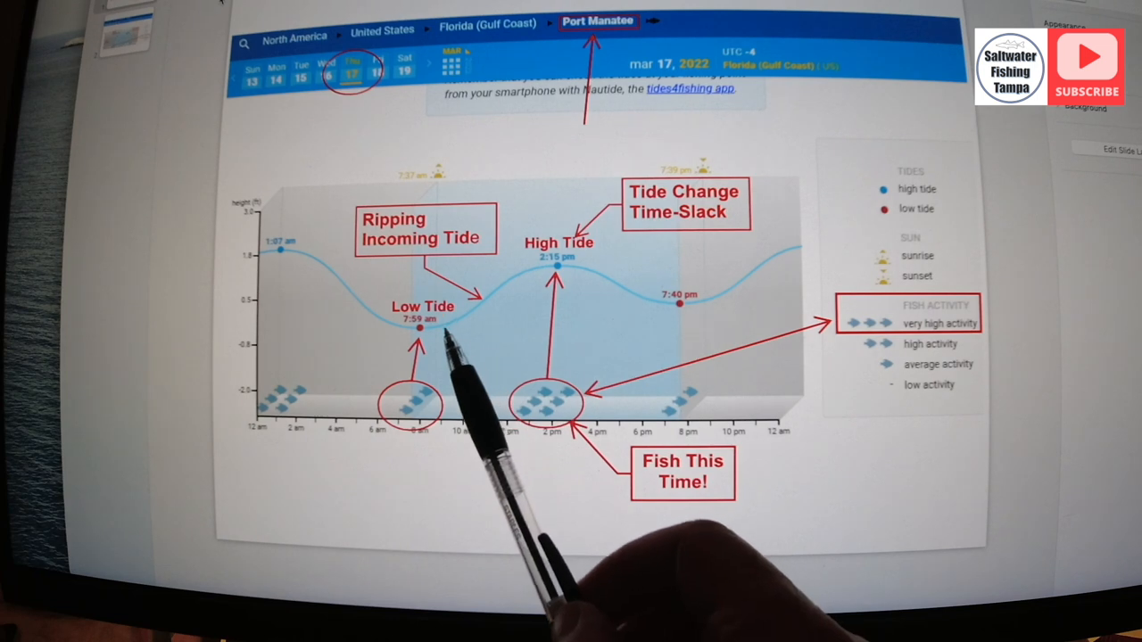
mouse_move(557, 401)
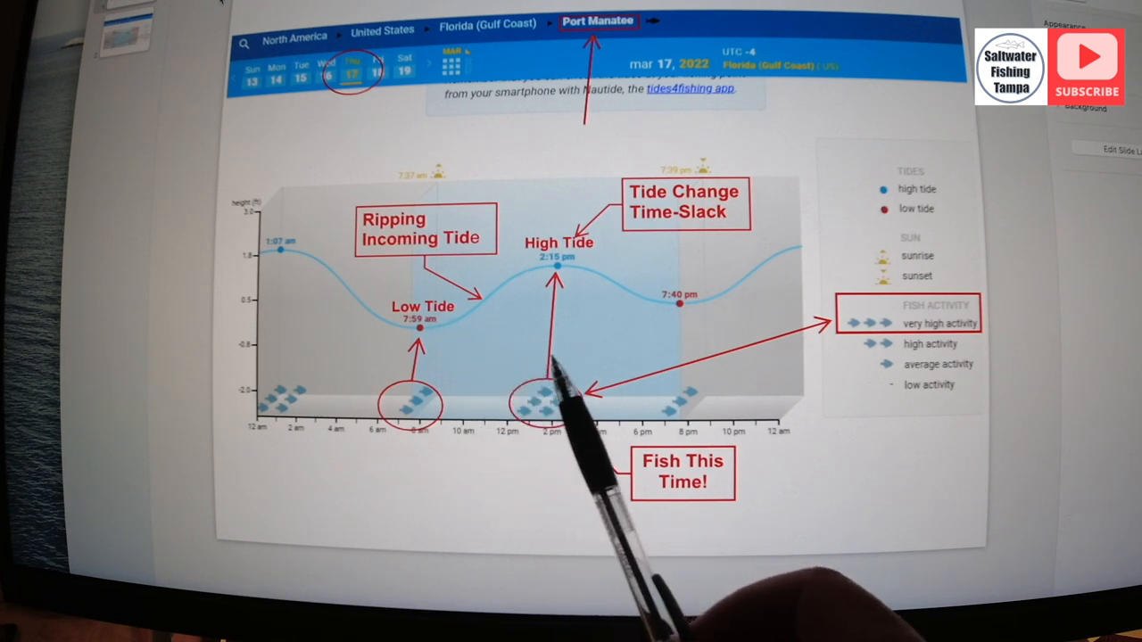